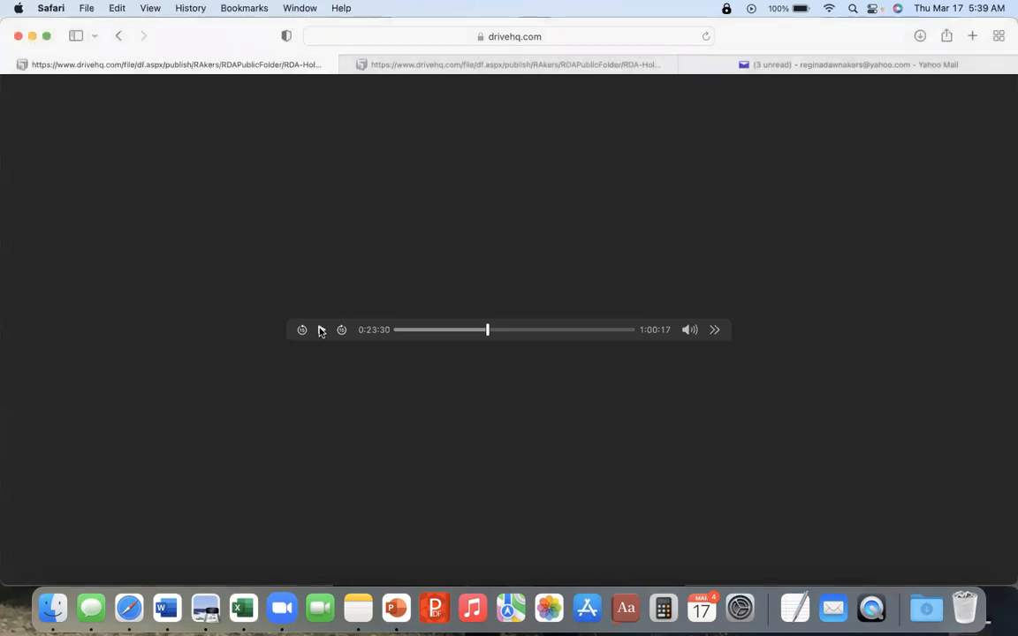
Bring the PikesPeakLake.jpg lake-sunset photo to the front while the drivehq.com audio keeps playing.
left_click(322, 331)
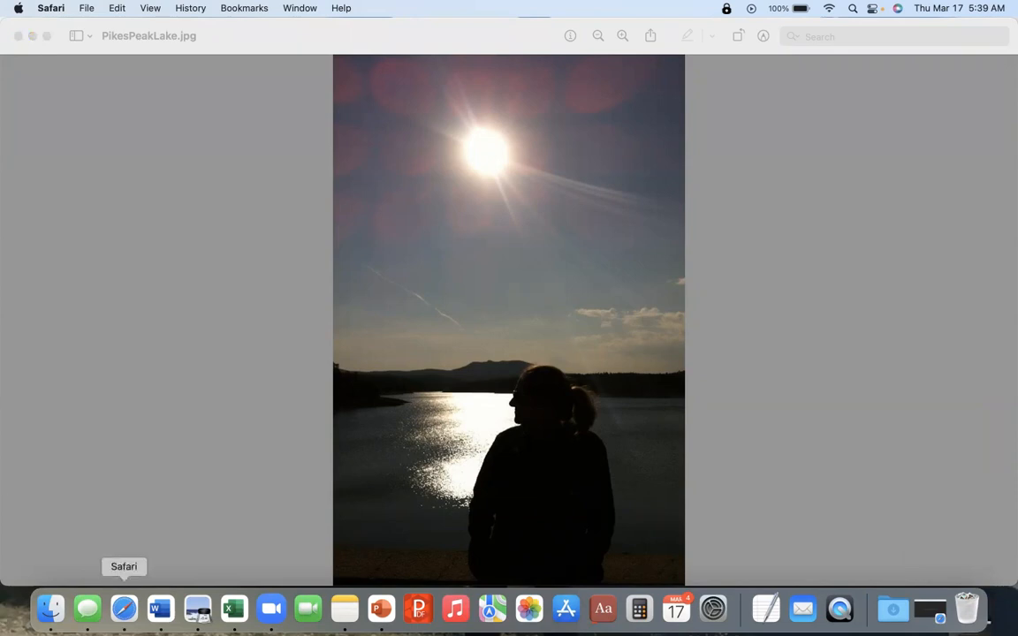
mouse_move(967, 608)
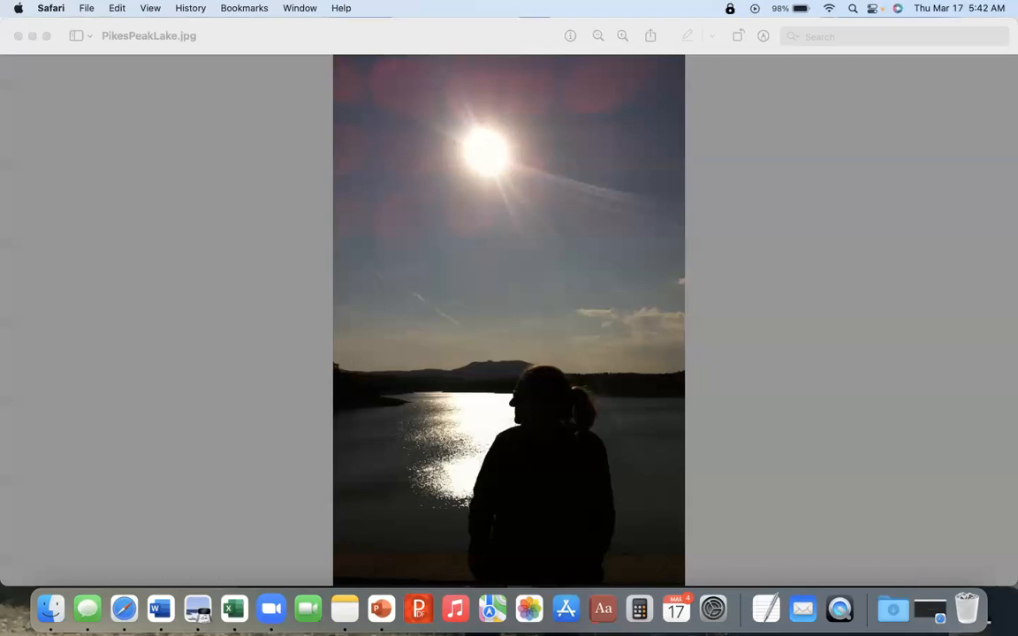
mouse_move(967, 608)
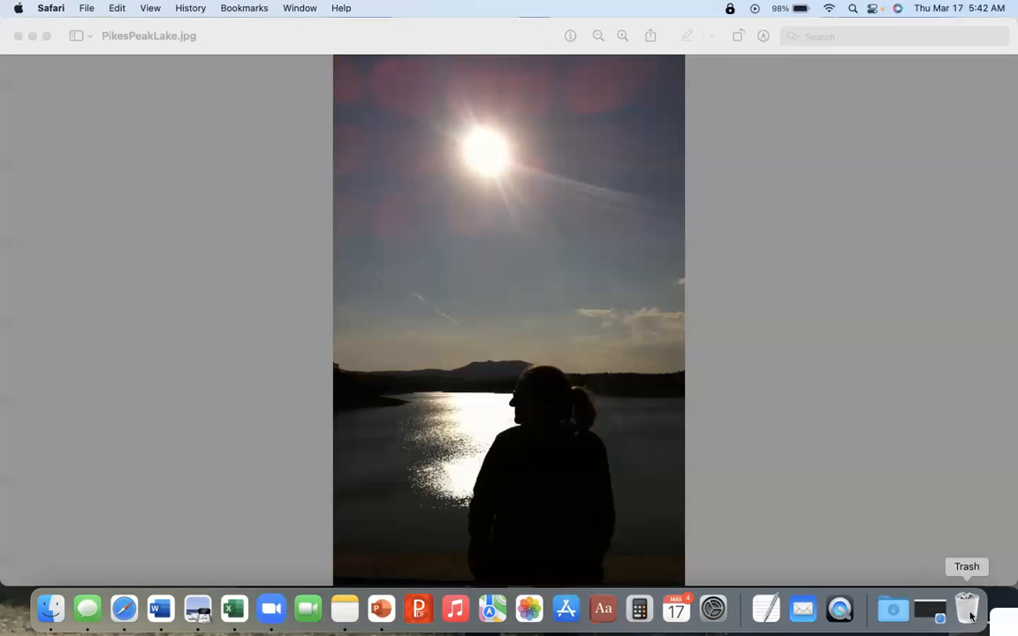
mouse_move(1004, 580)
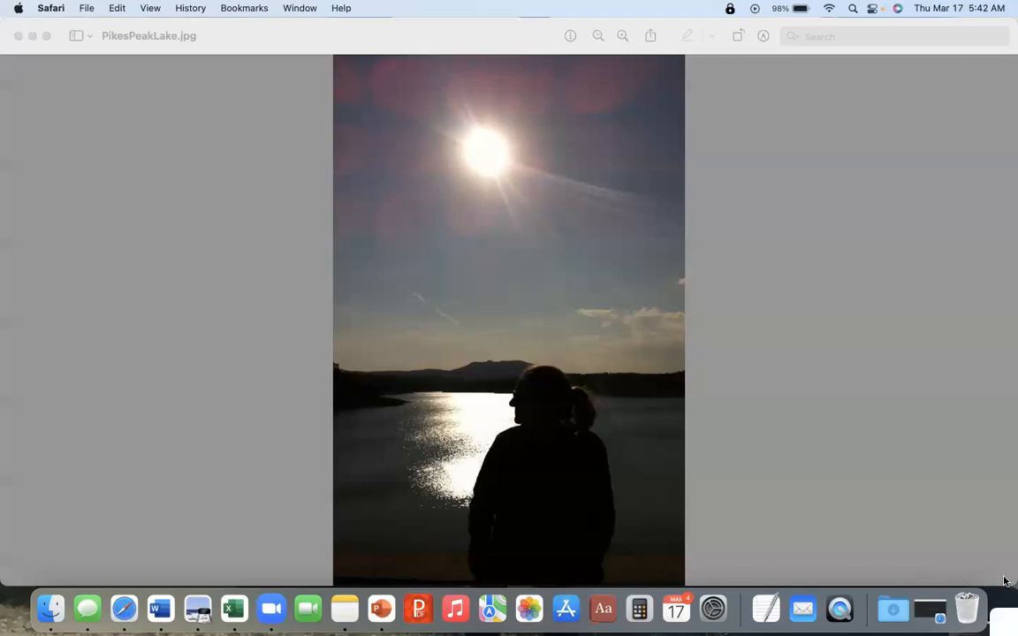